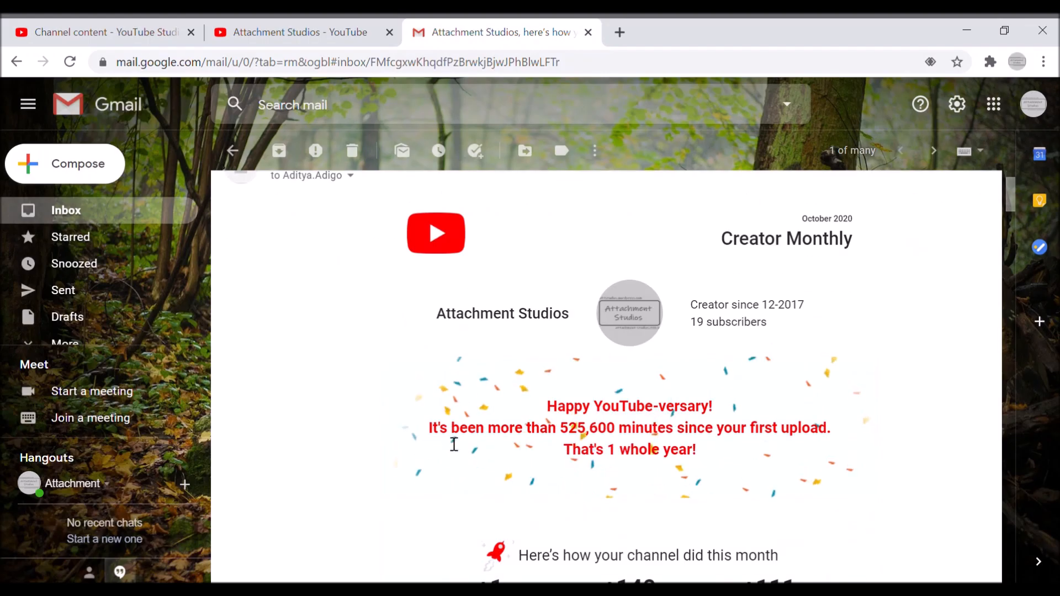
Browse the playlists on the Attachment Studios channel Home page
scroll("down", 3)
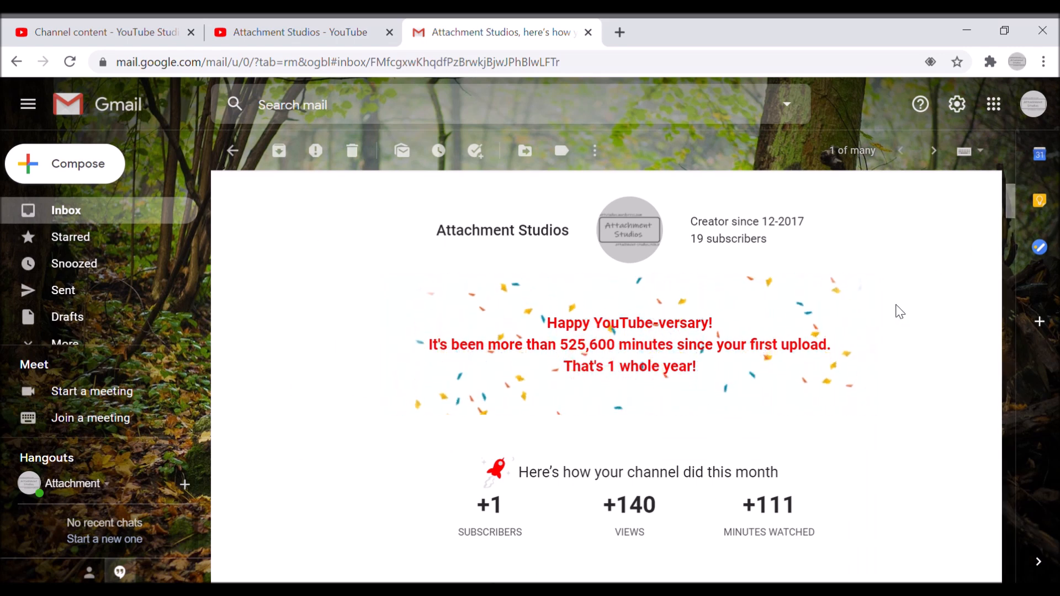
scroll("up", 3)
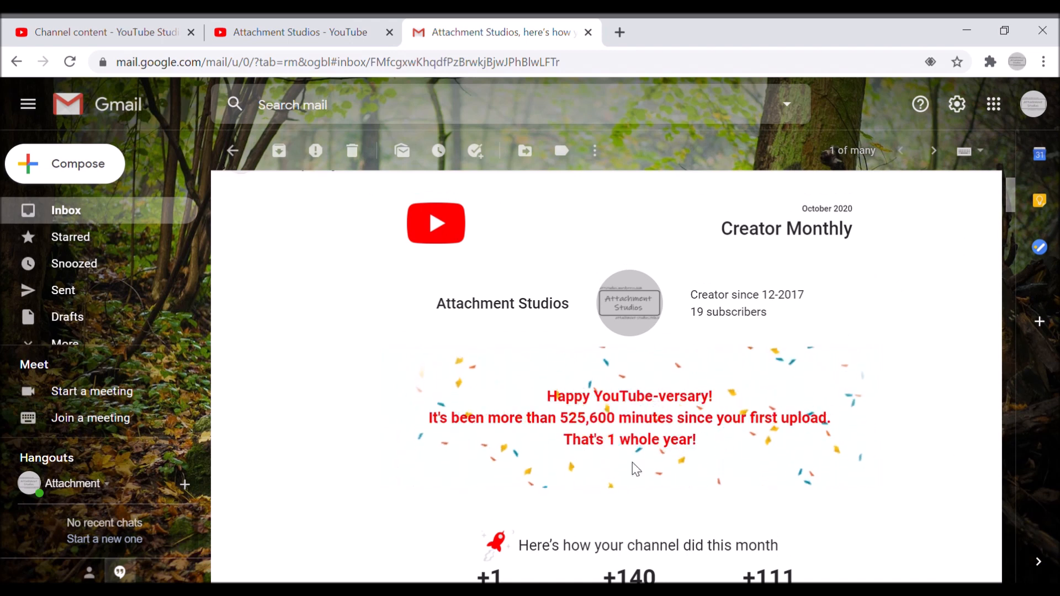
mouse_move(657, 223)
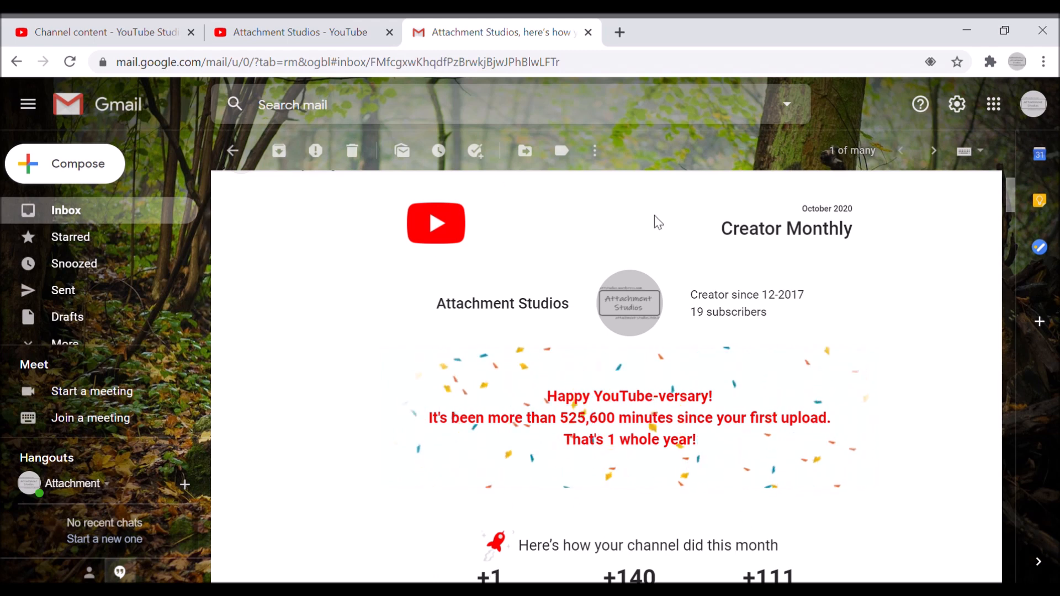
mouse_move(774, 200)
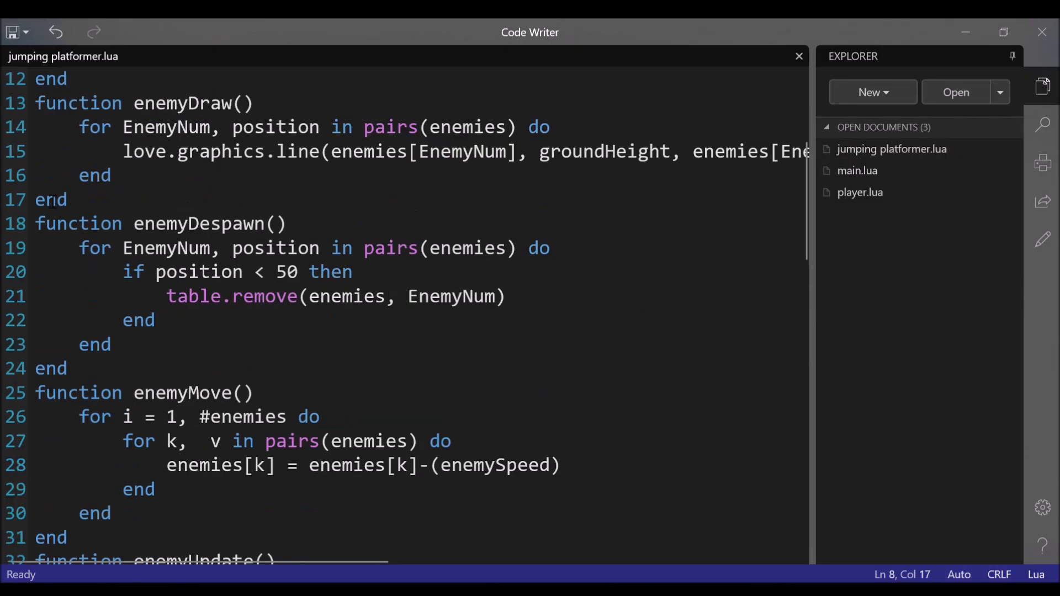
left_click(873, 92)
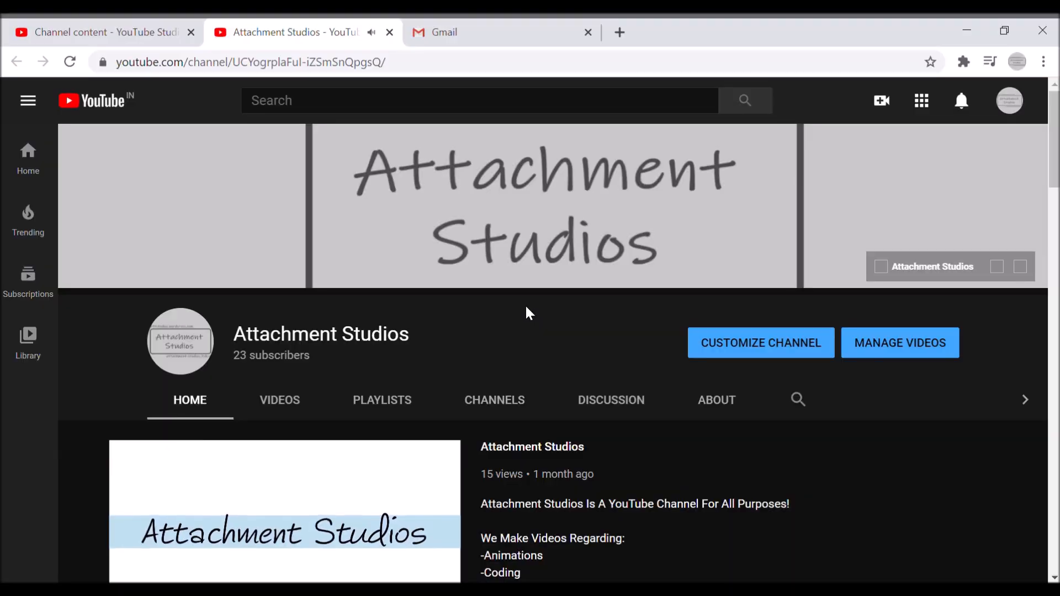
scroll("down", 3)
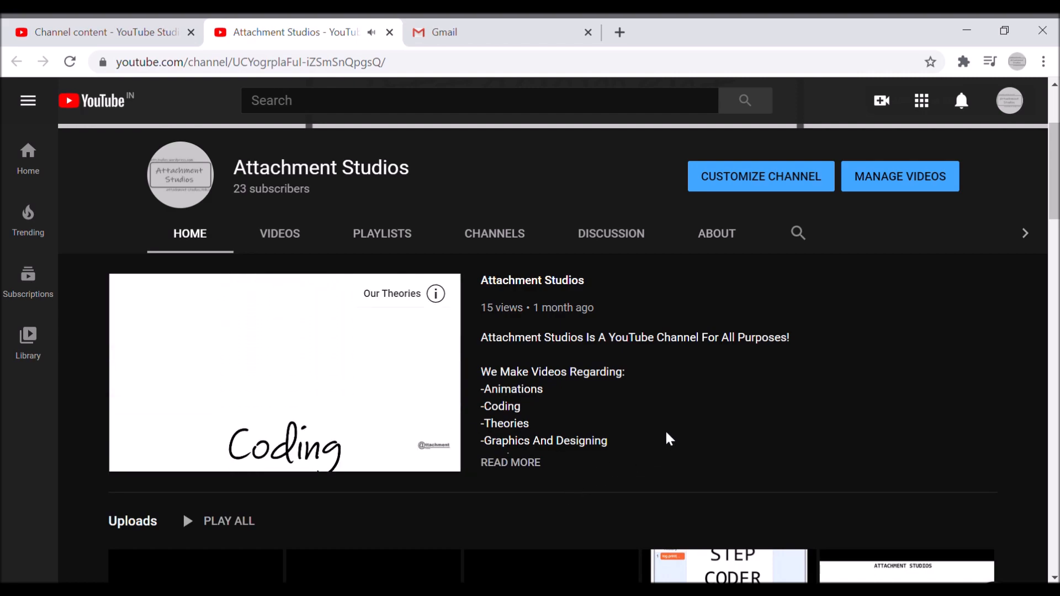
scroll("down", 3)
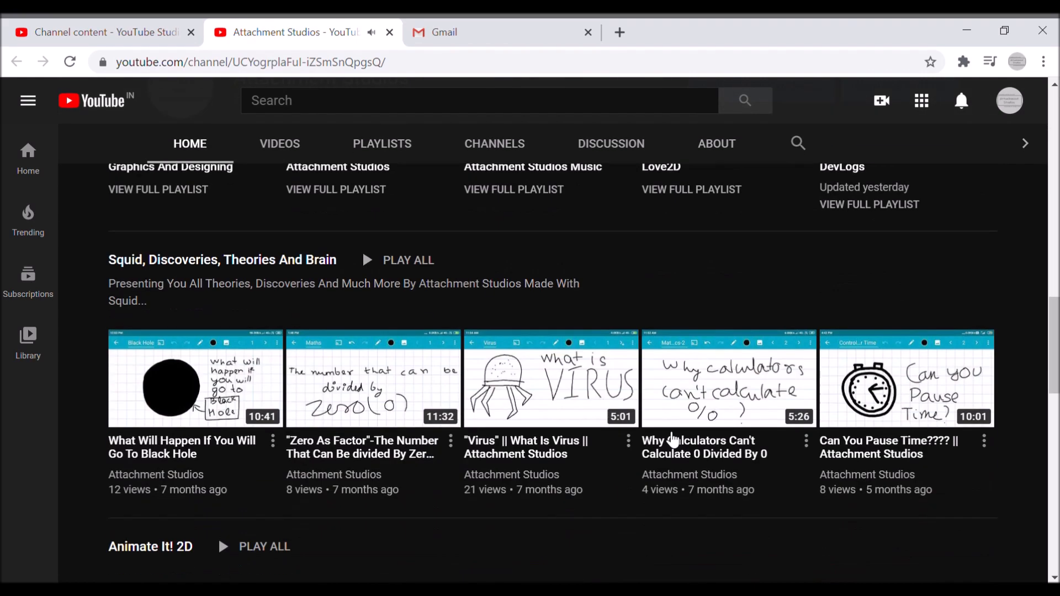
scroll("down", 3)
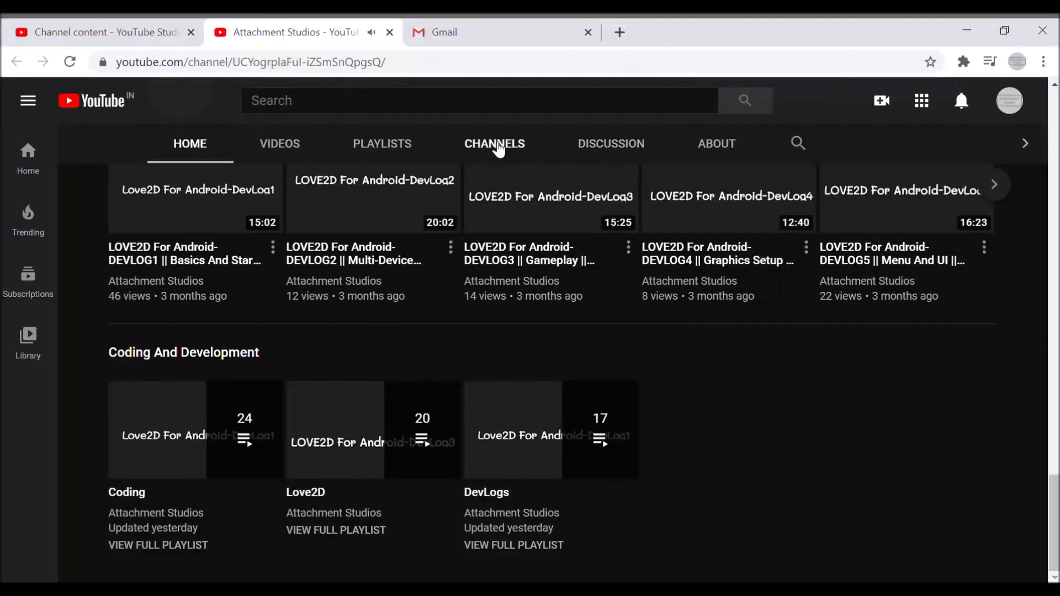
Show the channel's Videos tab and scroll through all uploads
left_click(279, 143)
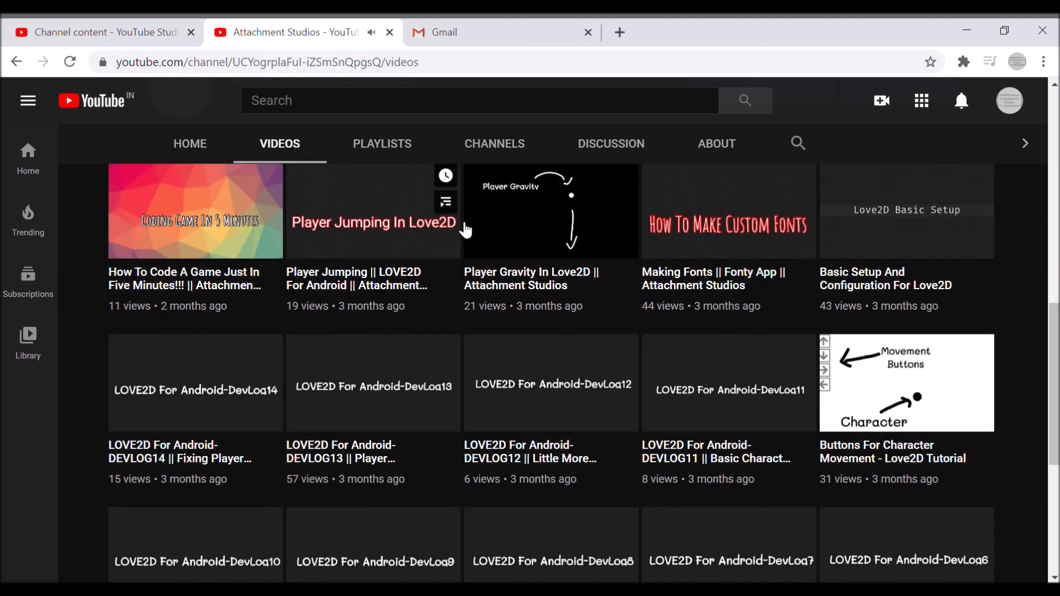
scroll("down", 3)
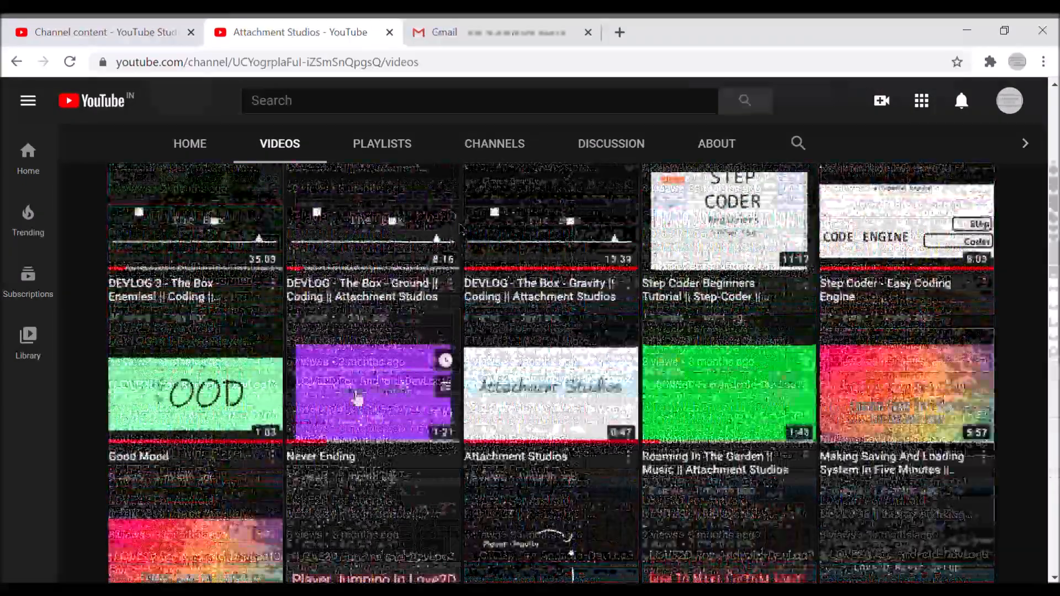
scroll("up", 3)
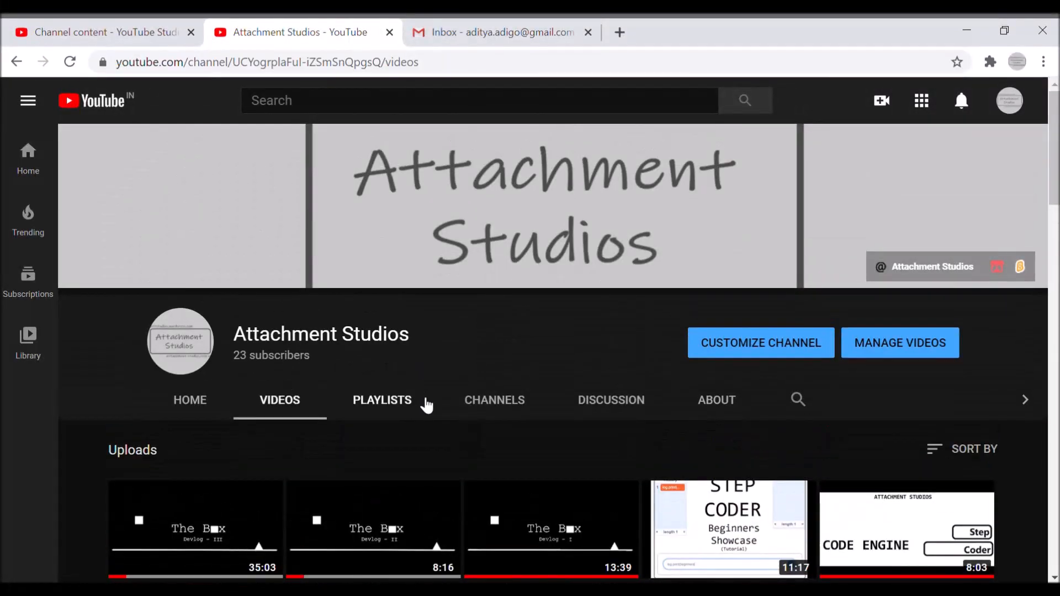
Browse the Playlists tab, then the Channels tab's subscriptions and featured channels
left_click(382, 400)
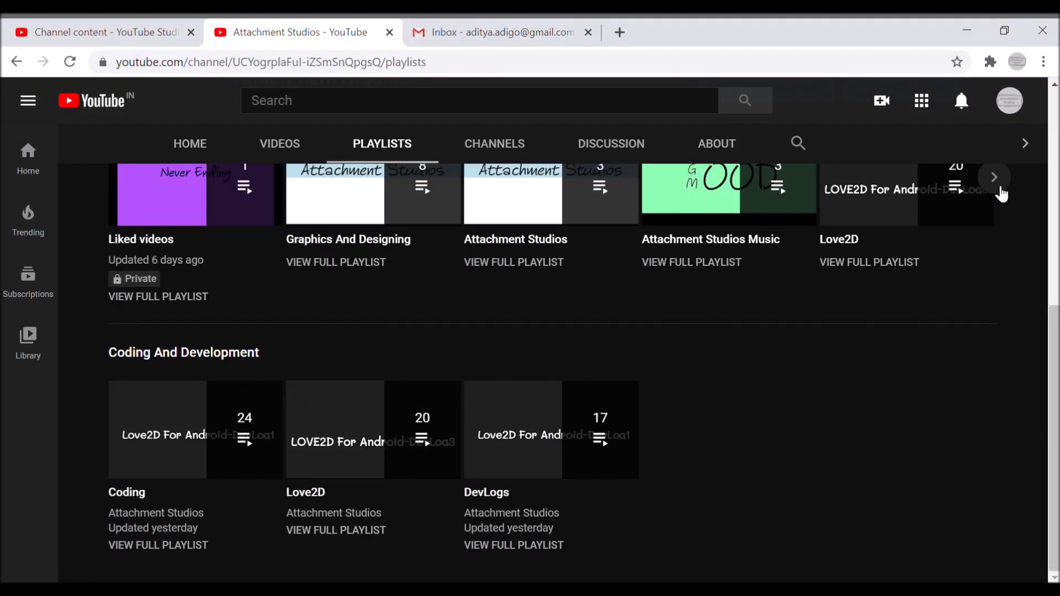
scroll("up", 3)
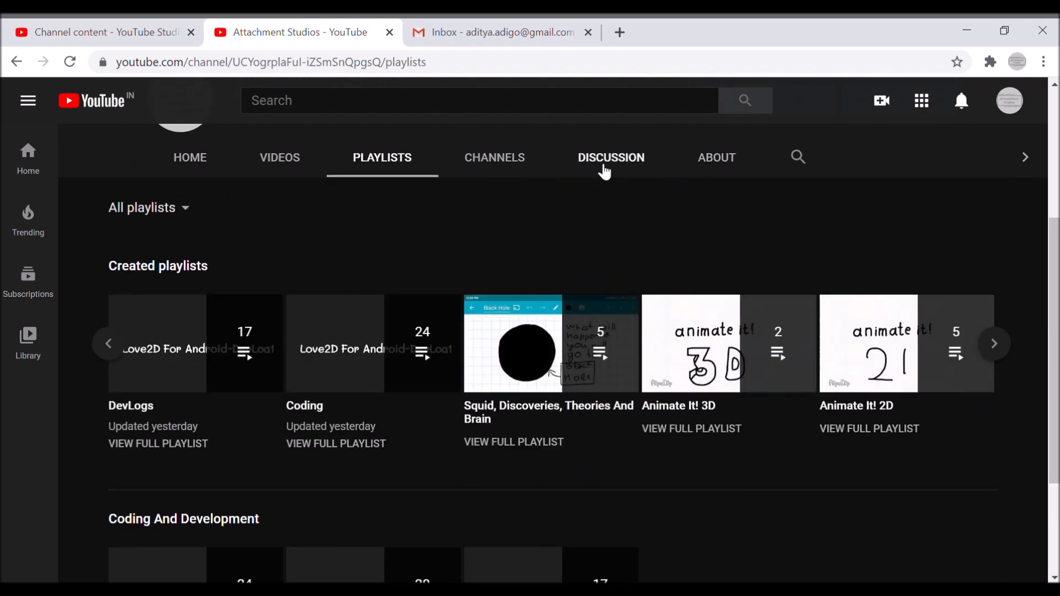
left_click(494, 157)
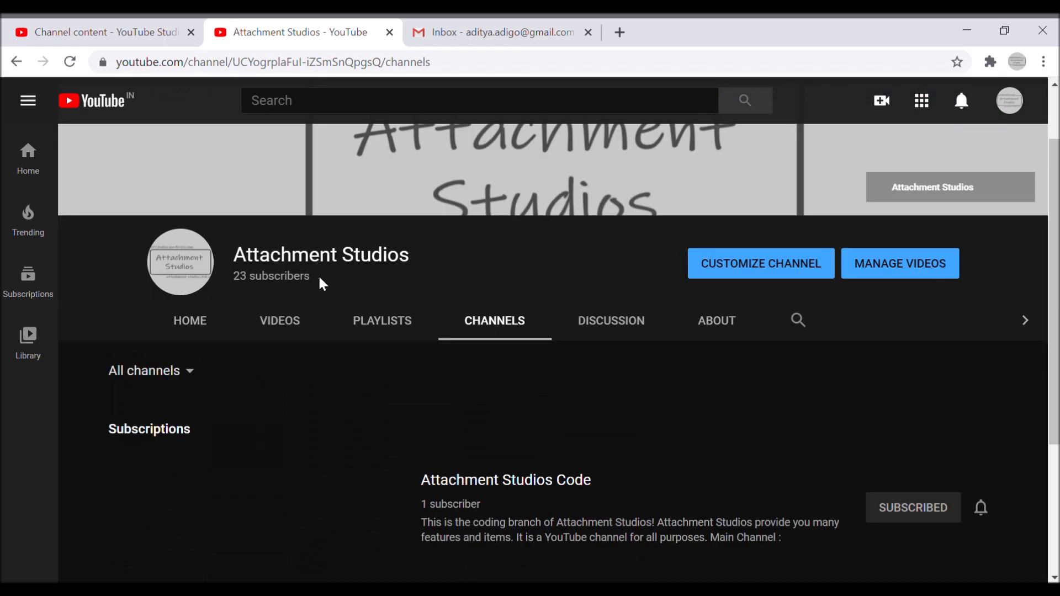
scroll("down", 3)
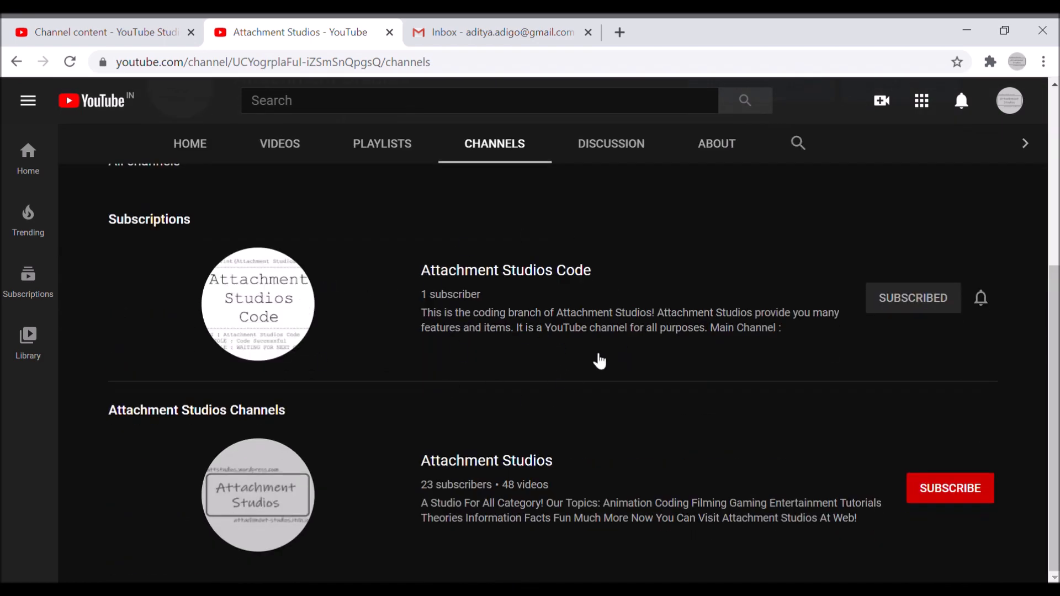
mouse_move(514, 260)
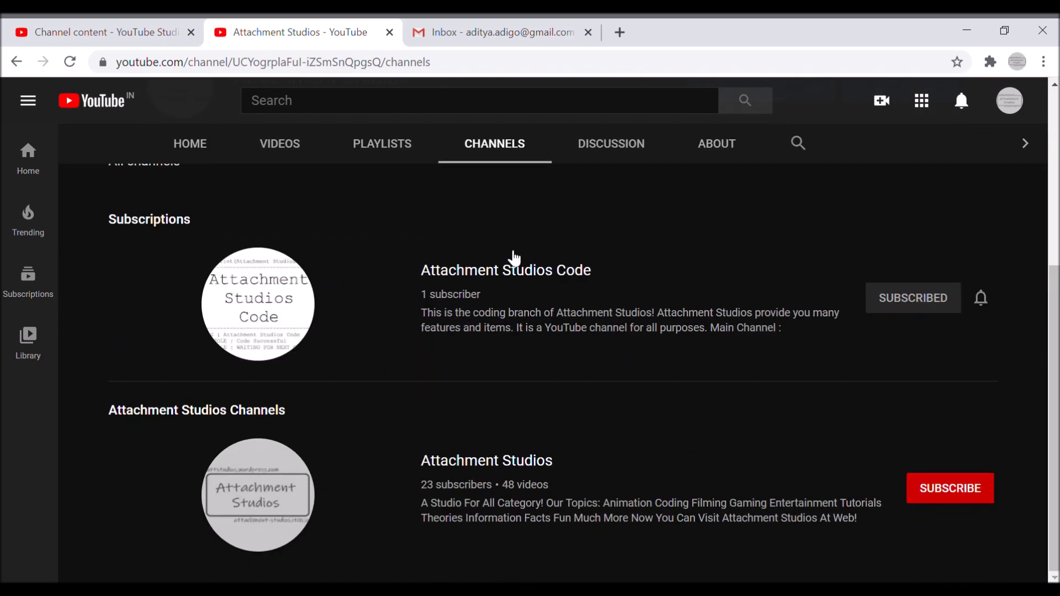
mouse_move(589, 291)
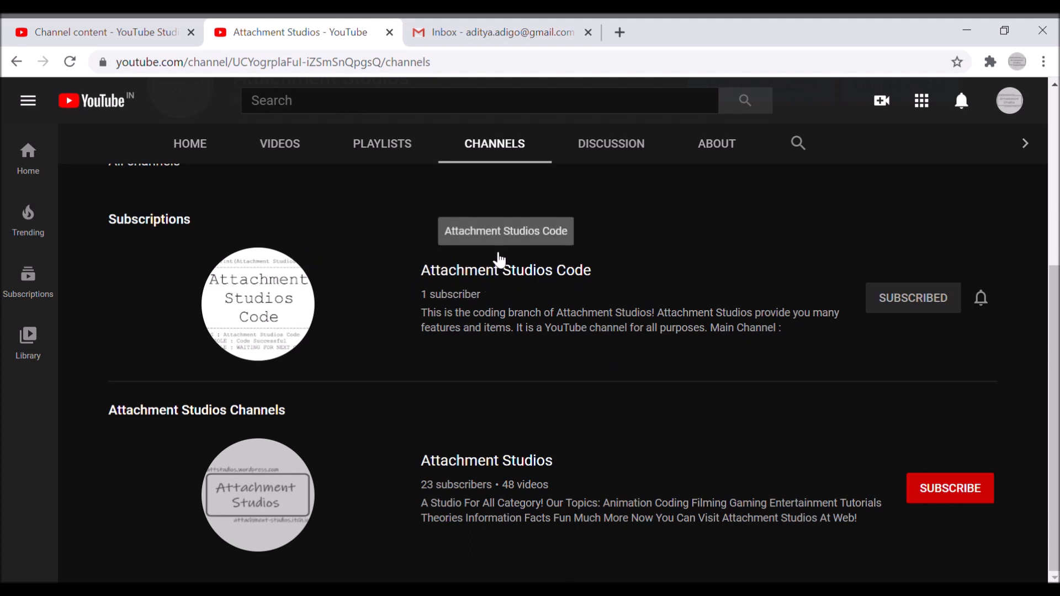
mouse_move(510, 285)
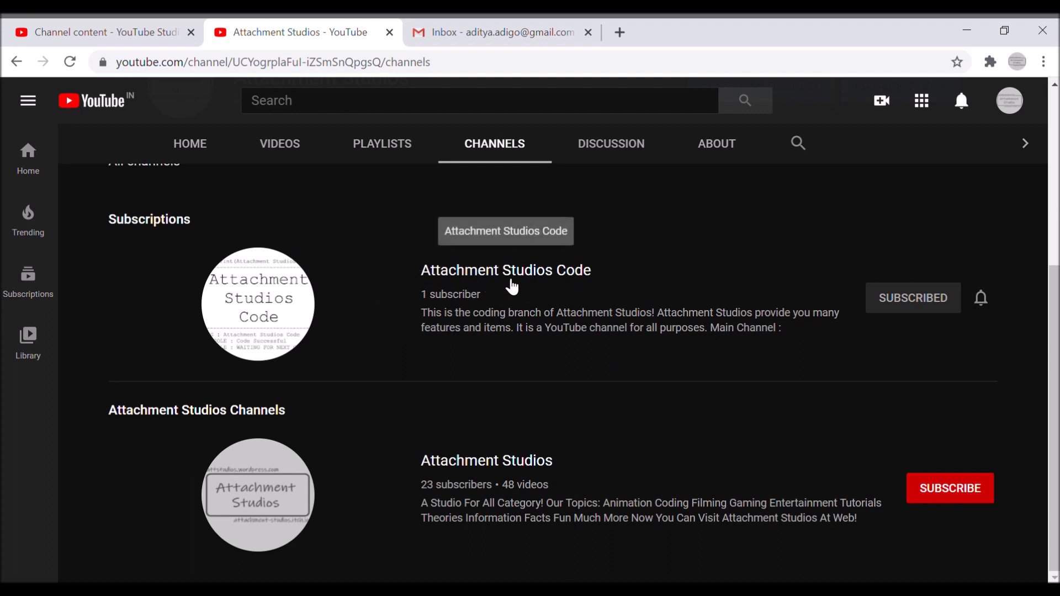
Visit Attachment Studios Code, return, then view Discussion and the About description and stats
left_click(506, 270)
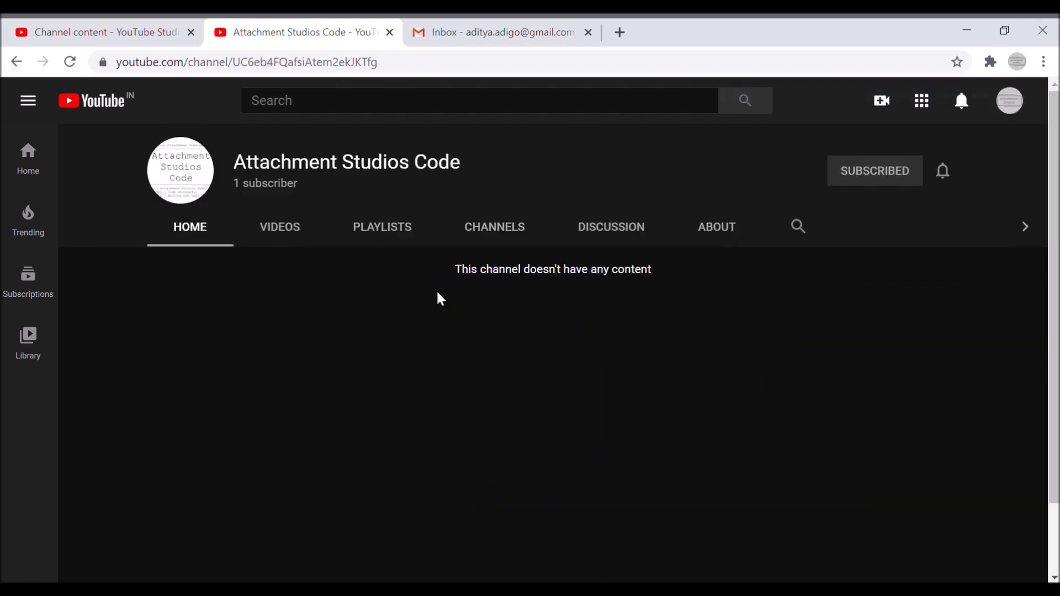
mouse_move(198, 180)
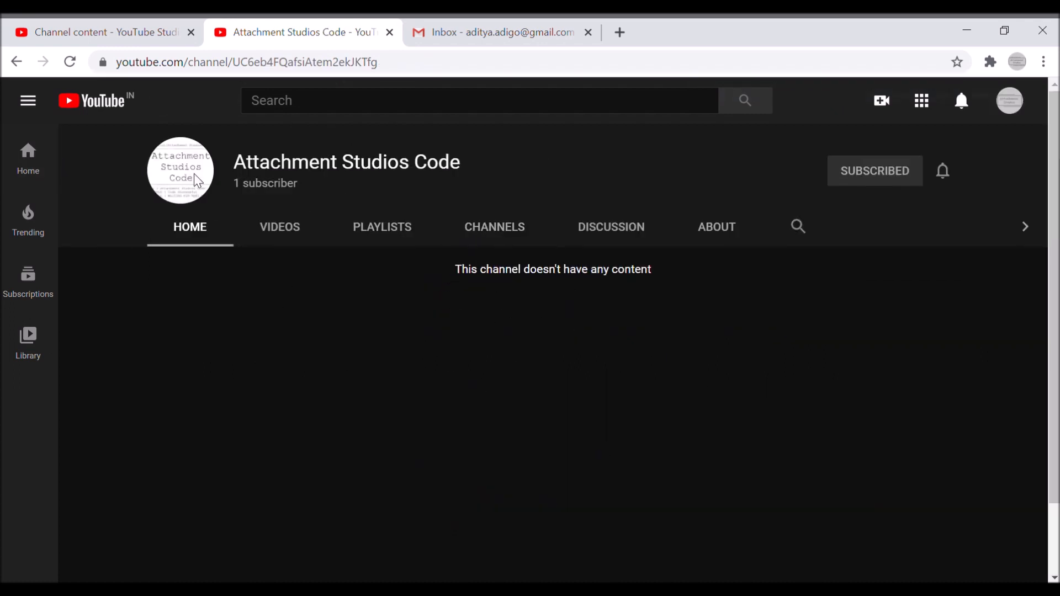
mouse_move(121, 103)
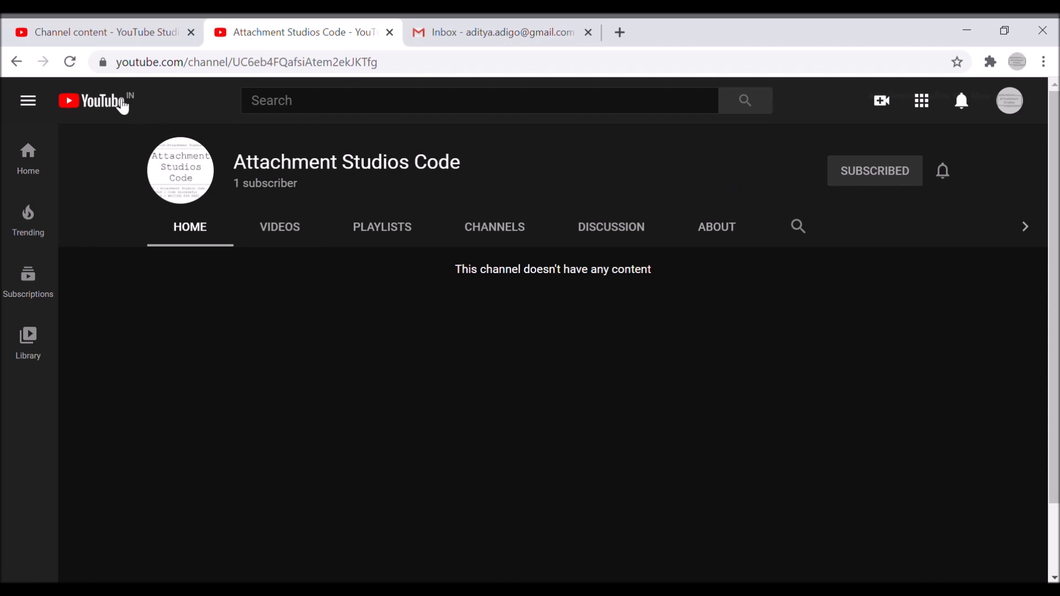
left_click(494, 227)
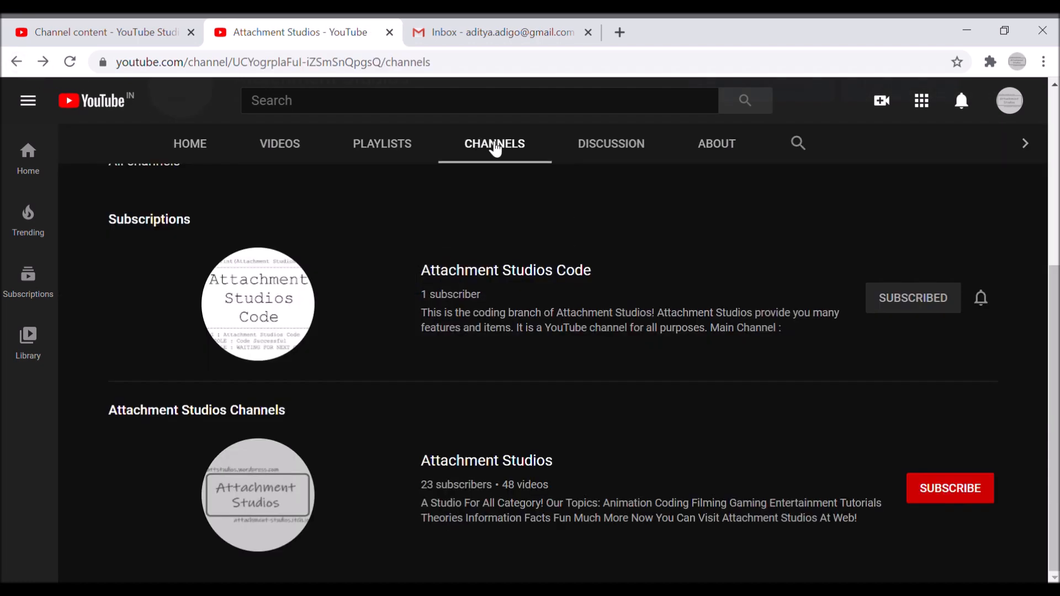
left_click(610, 144)
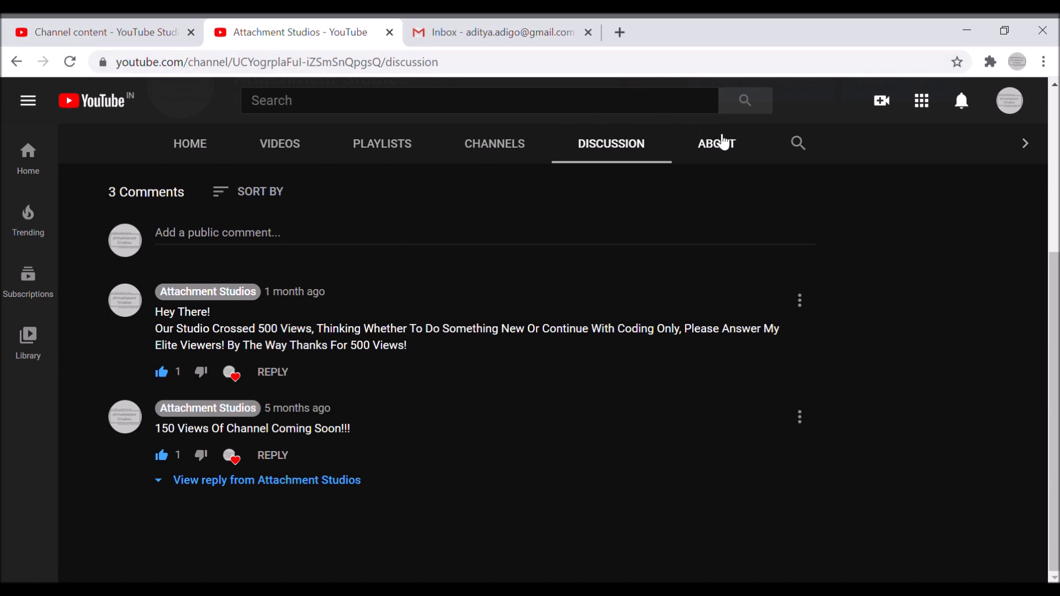
left_click(716, 144)
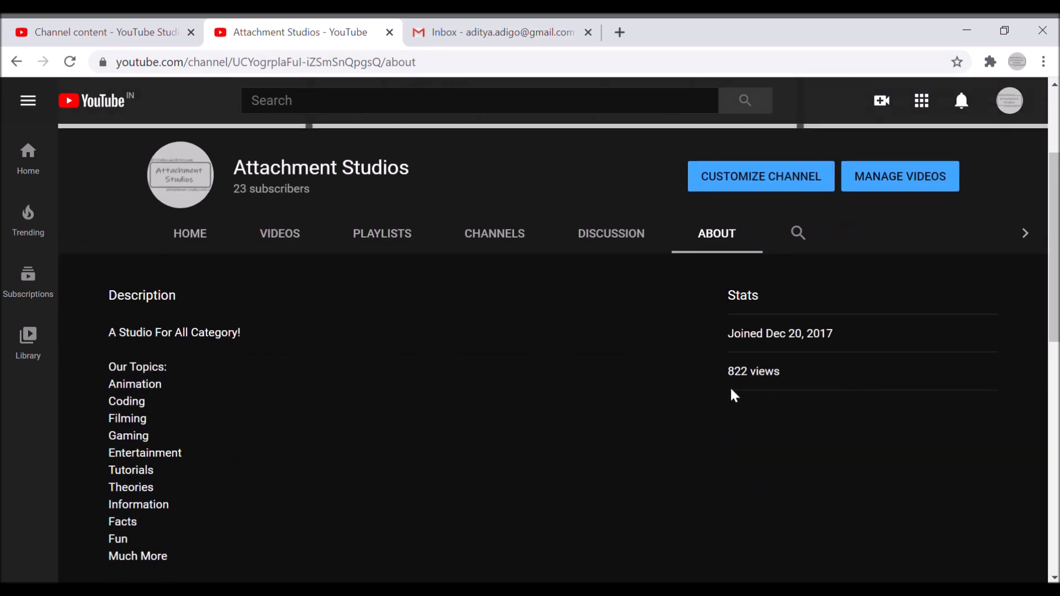
mouse_move(452, 372)
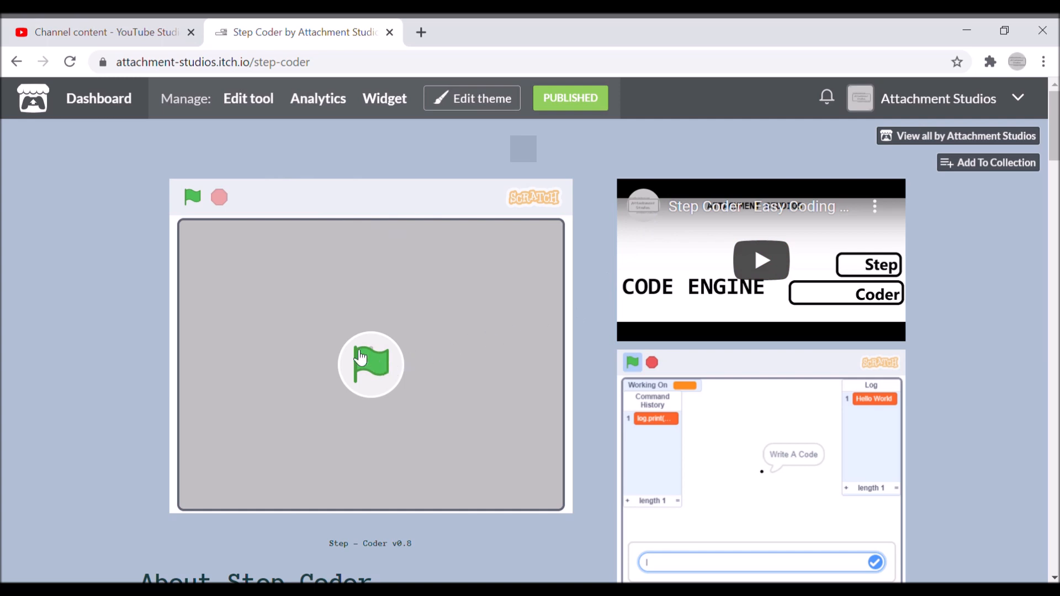
Start the Step Coder demo and type log.print 'Why Syntax Error In Starting'
left_click(192, 196)
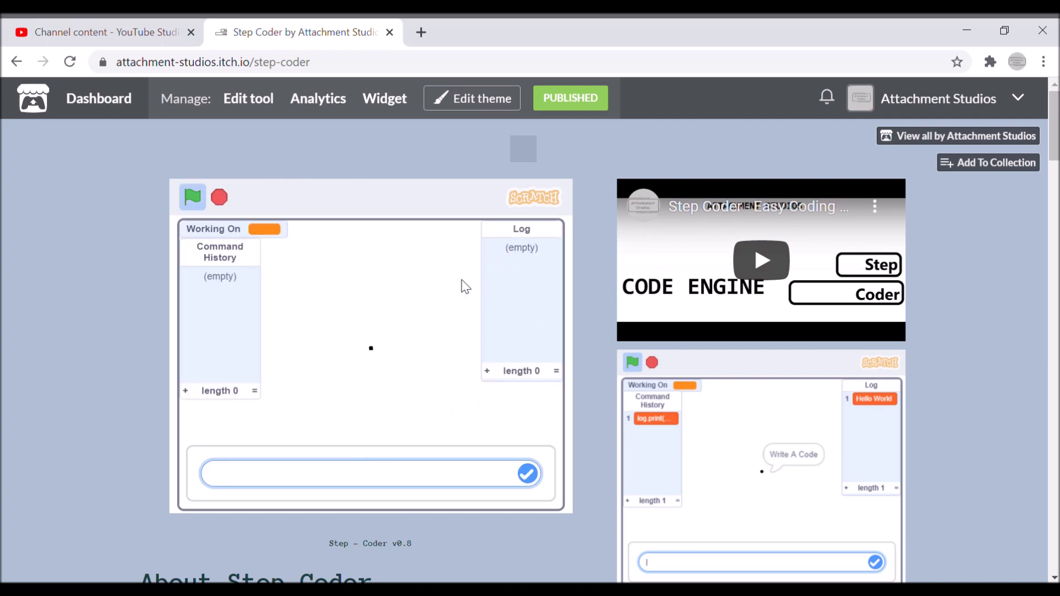
type("log.print(")
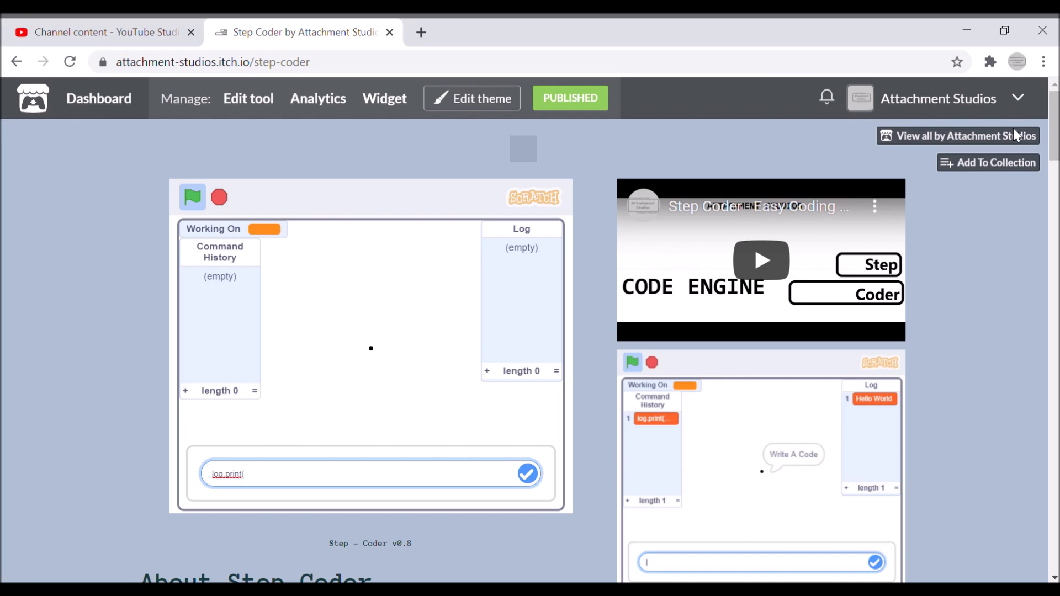
type("Why")
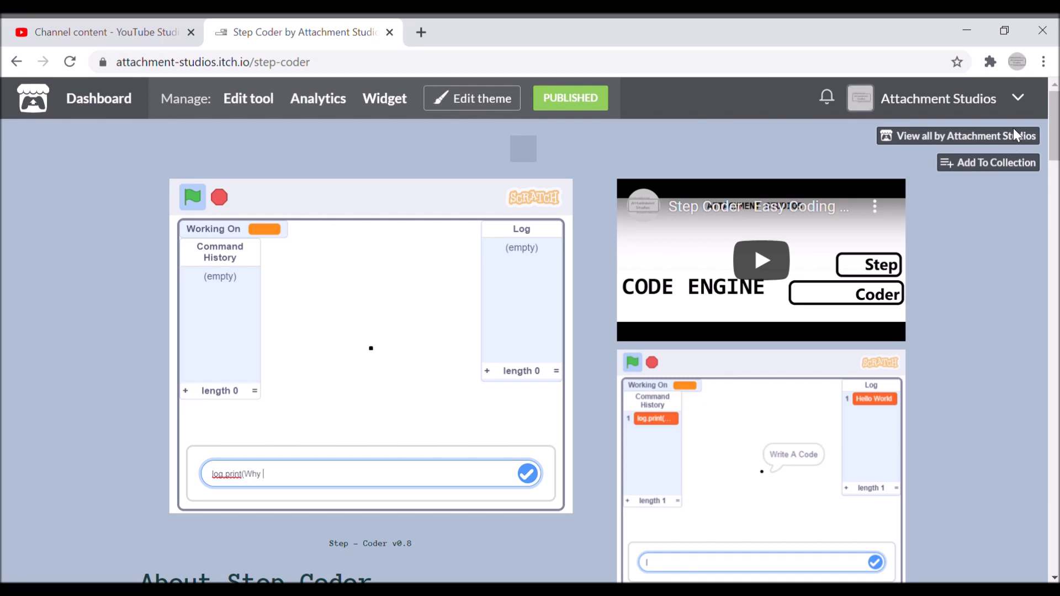
type("Synta")
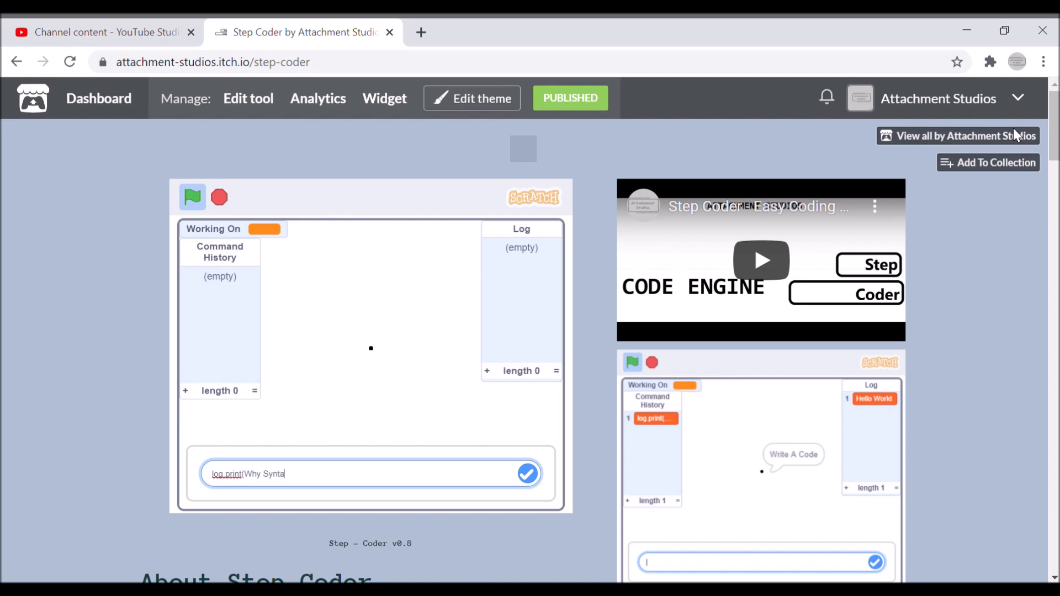
type("x Error")
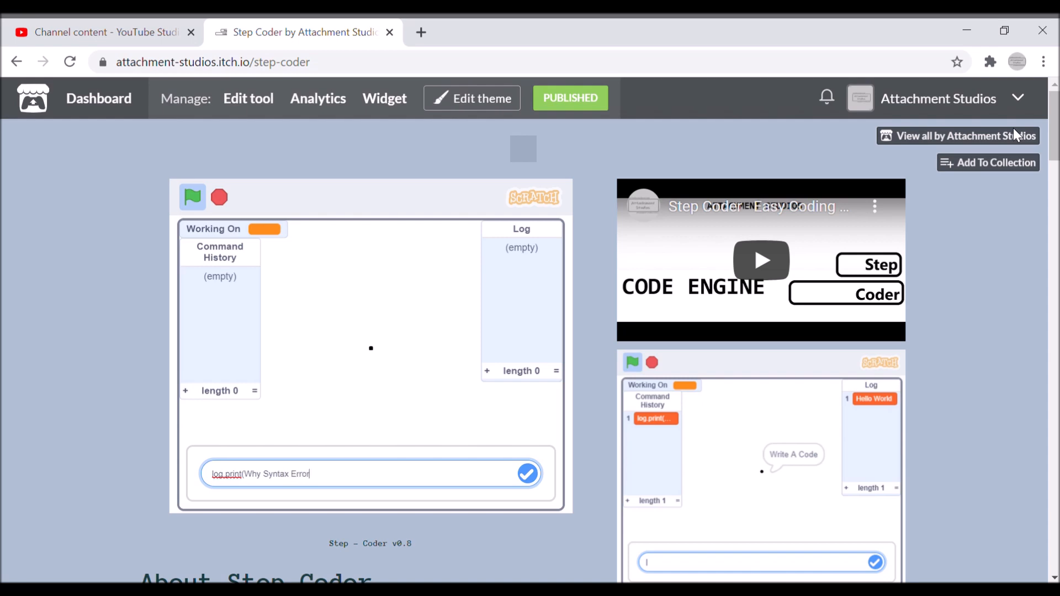
type("In Sta")
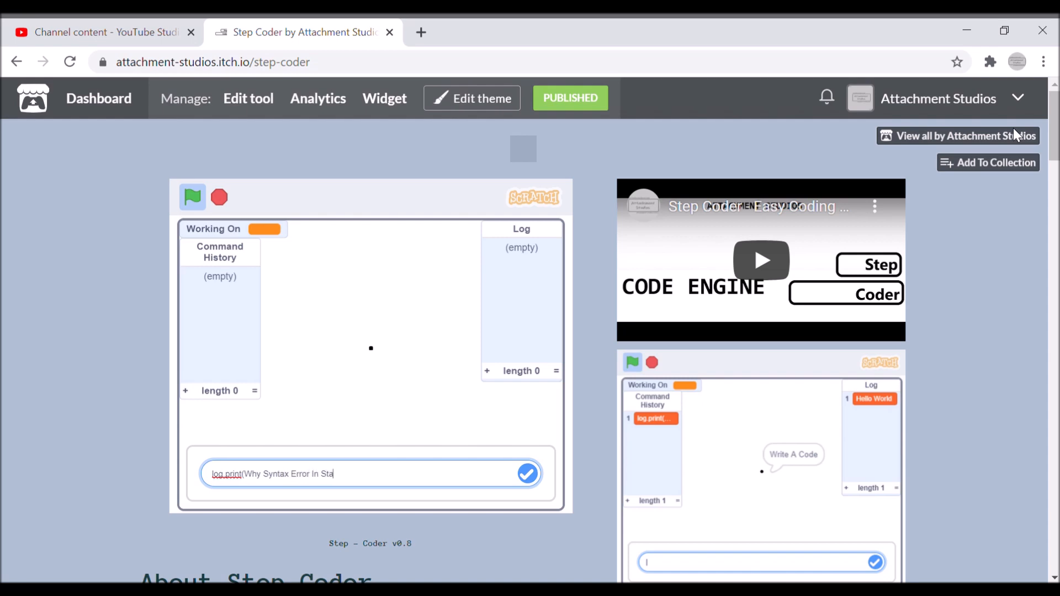
type("rting")
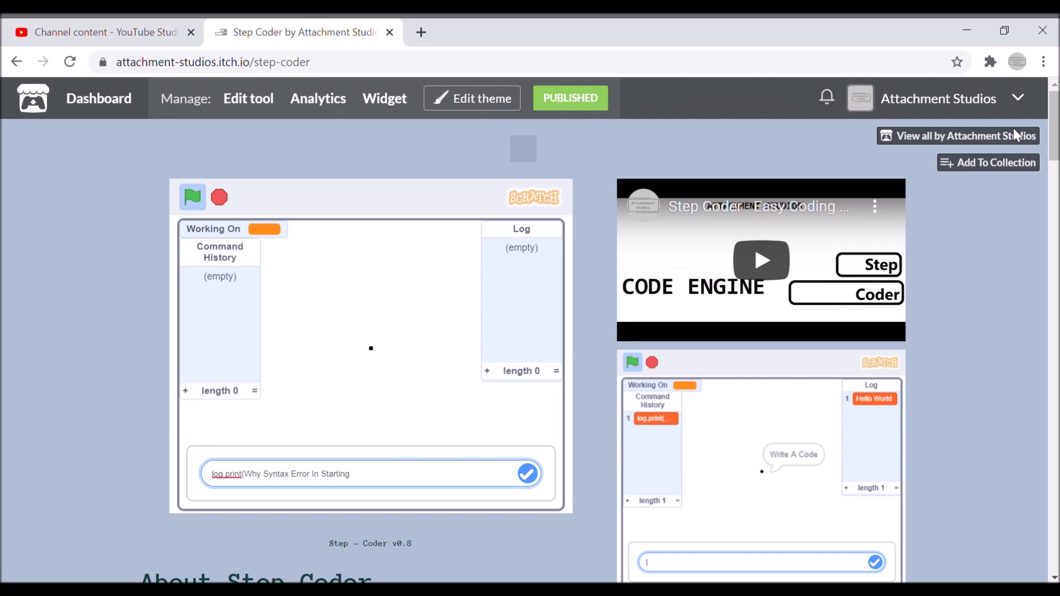
left_click(527, 474)
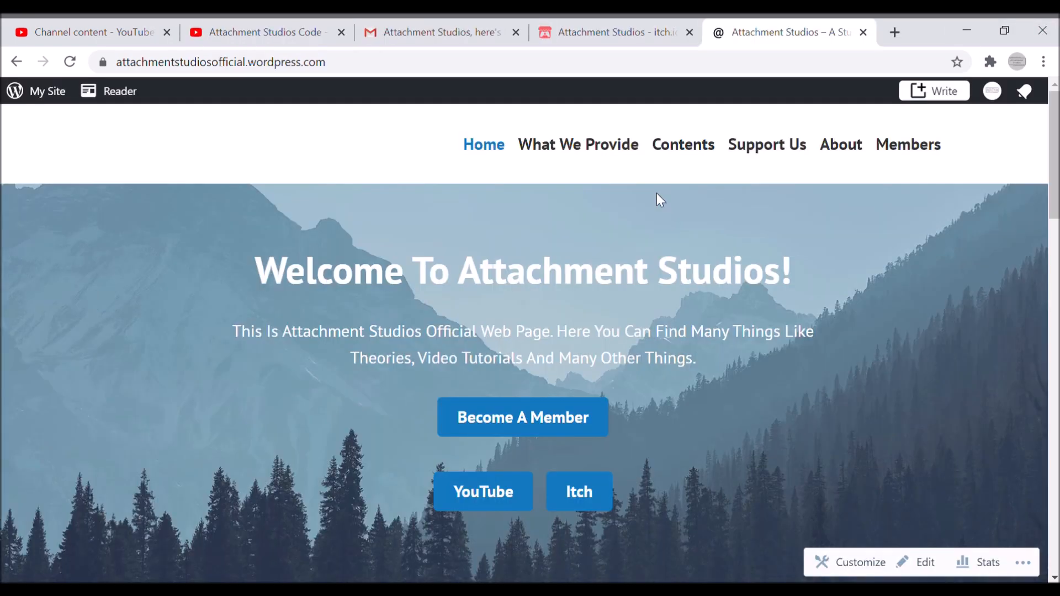
mouse_move(553, 274)
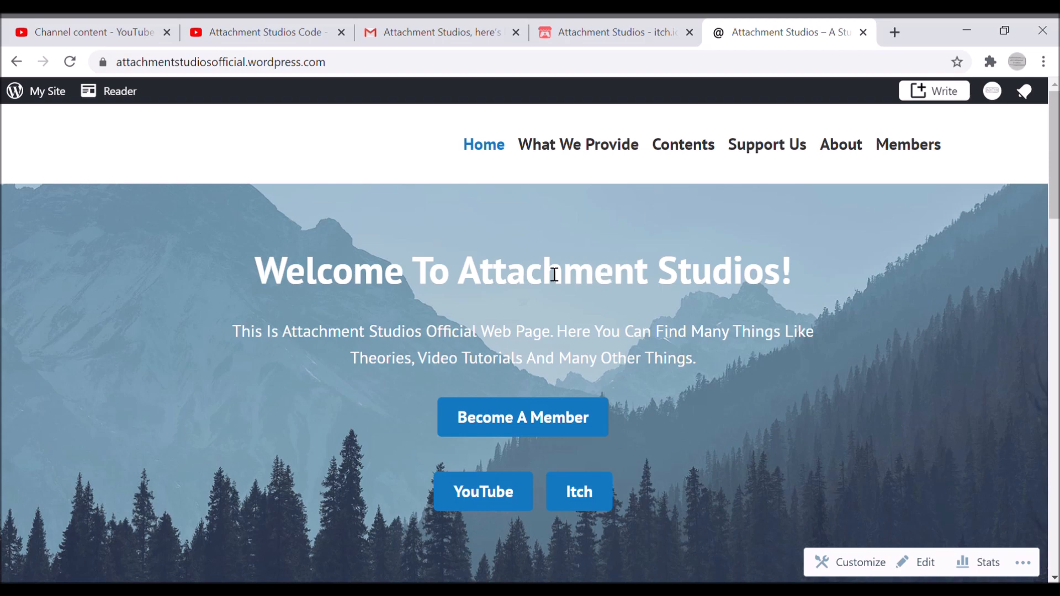
scroll("down", 3)
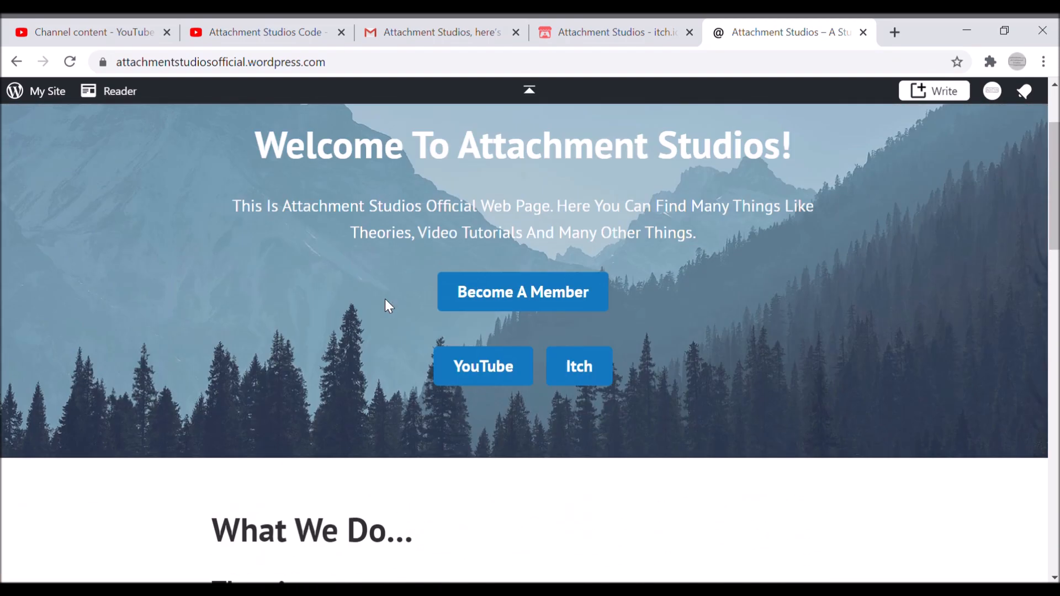
left_click(69, 62)
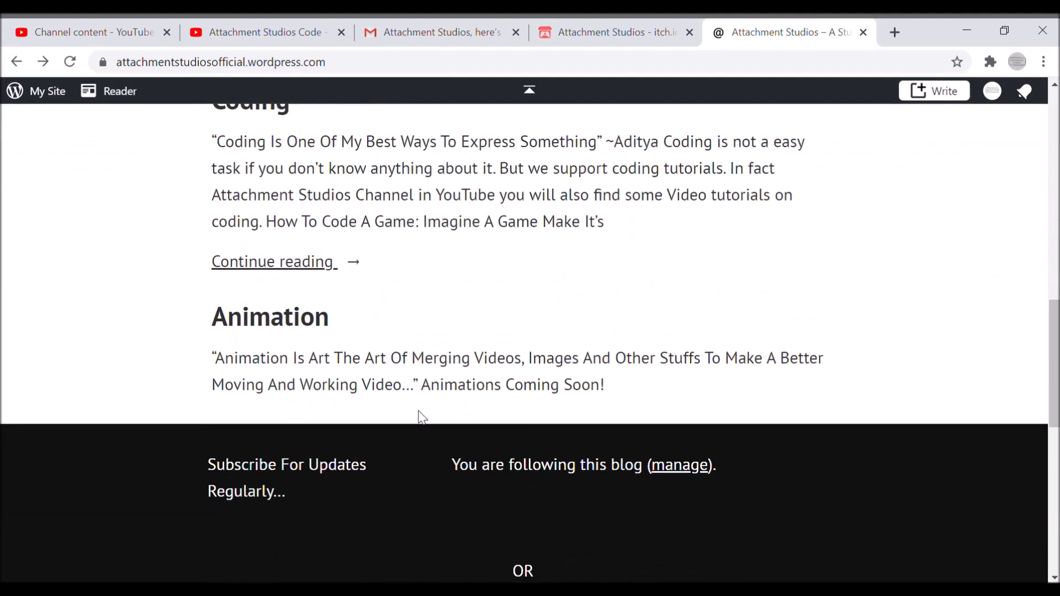
scroll("up", 3)
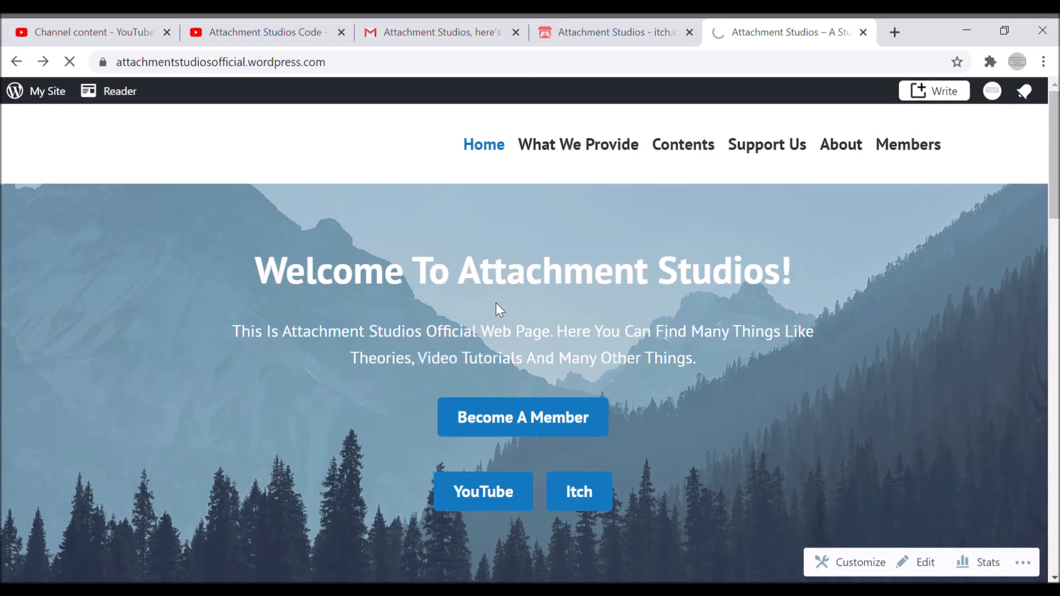
Go to the Contents page and browse the Artworks gallery
left_click(682, 144)
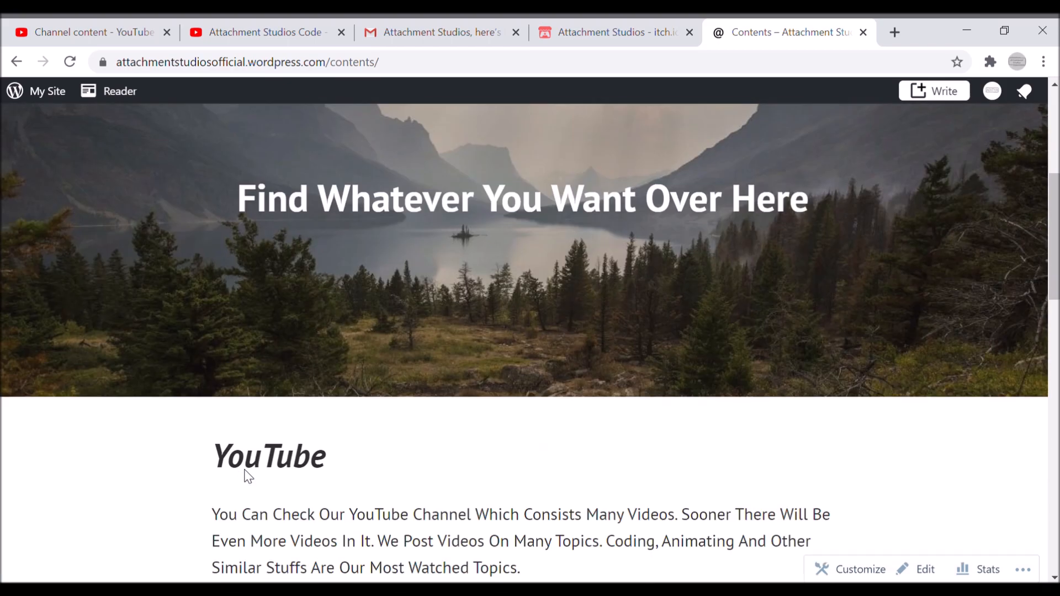
scroll("down", 3)
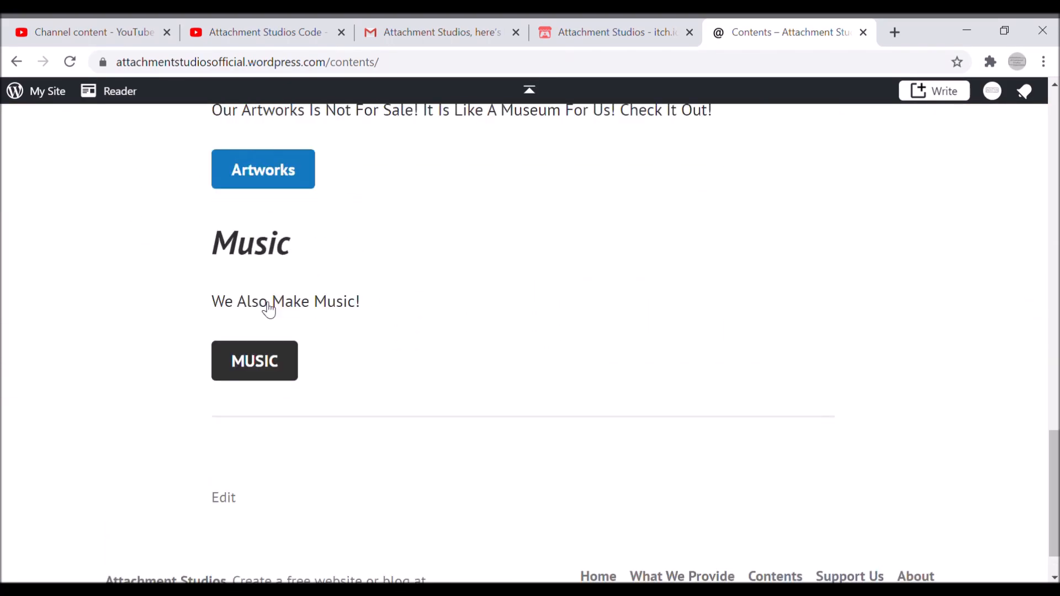
left_click(263, 168)
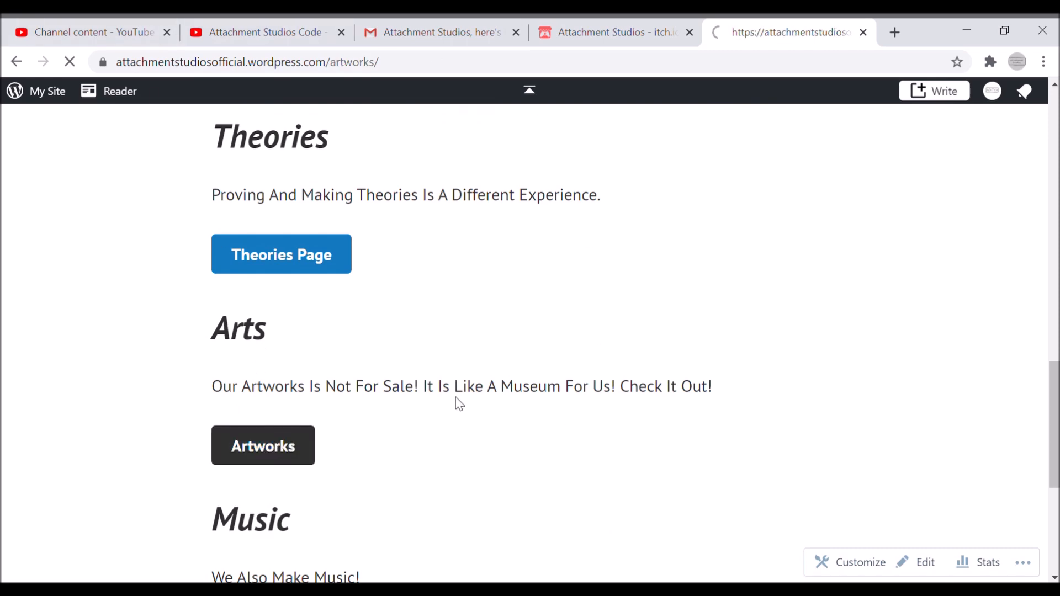
left_click(263, 445)
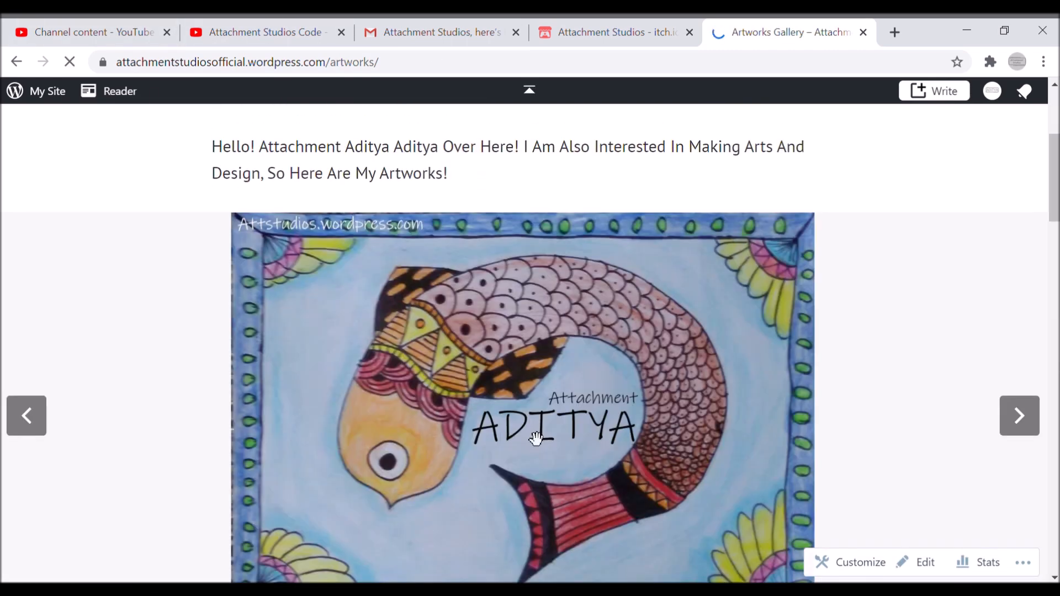
scroll("down", 3)
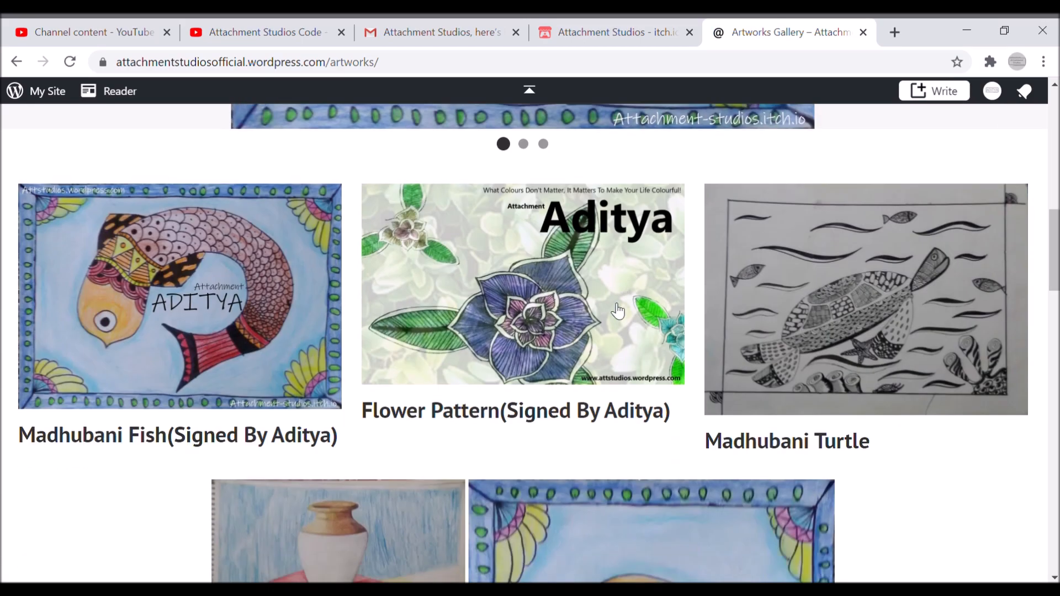
scroll("down", 3)
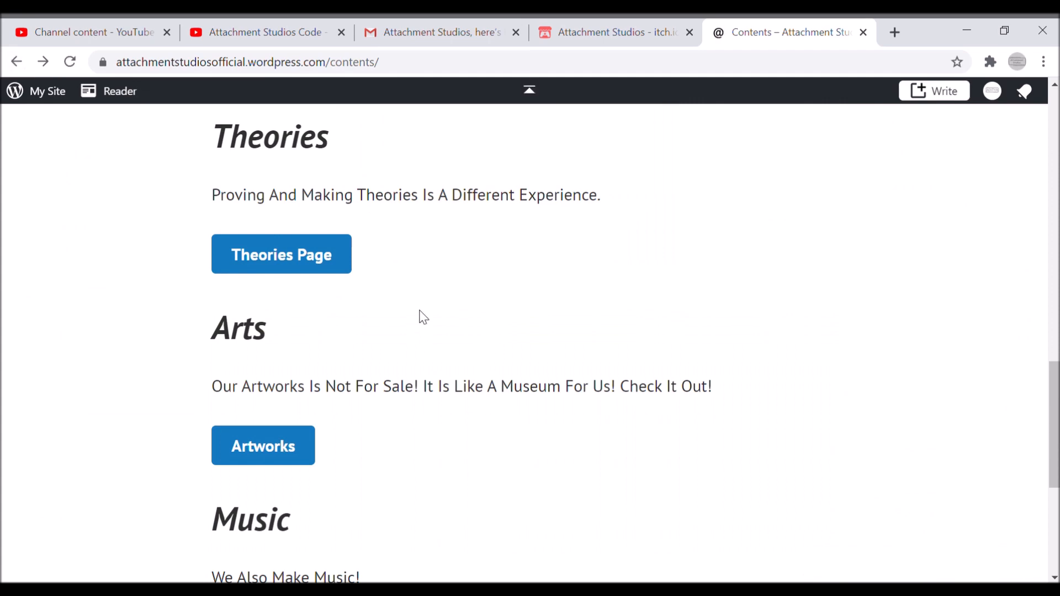
View the Theories page, then return to Contents
left_click(280, 254)
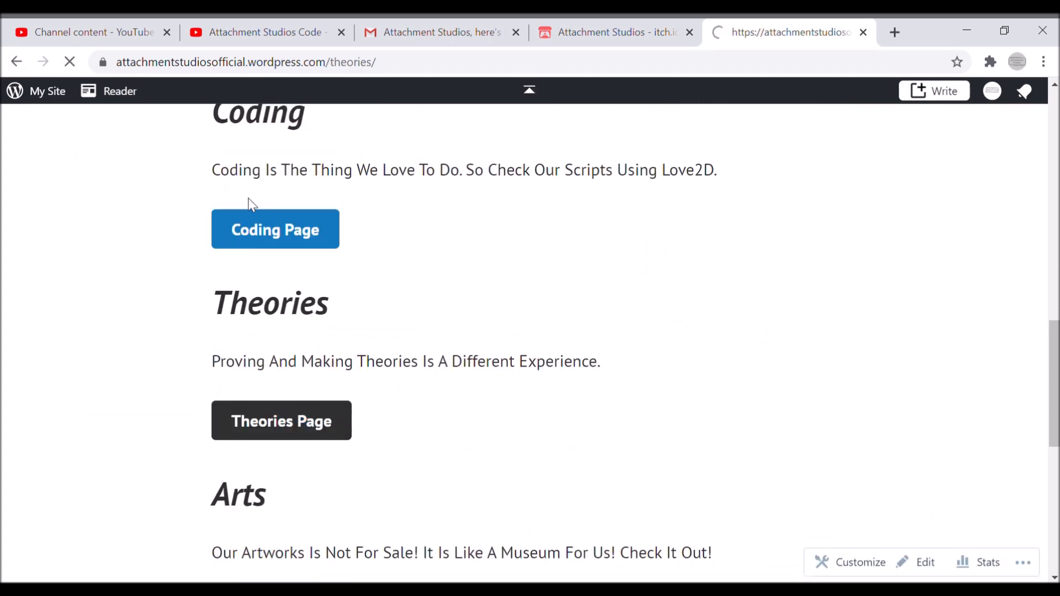
left_click(281, 421)
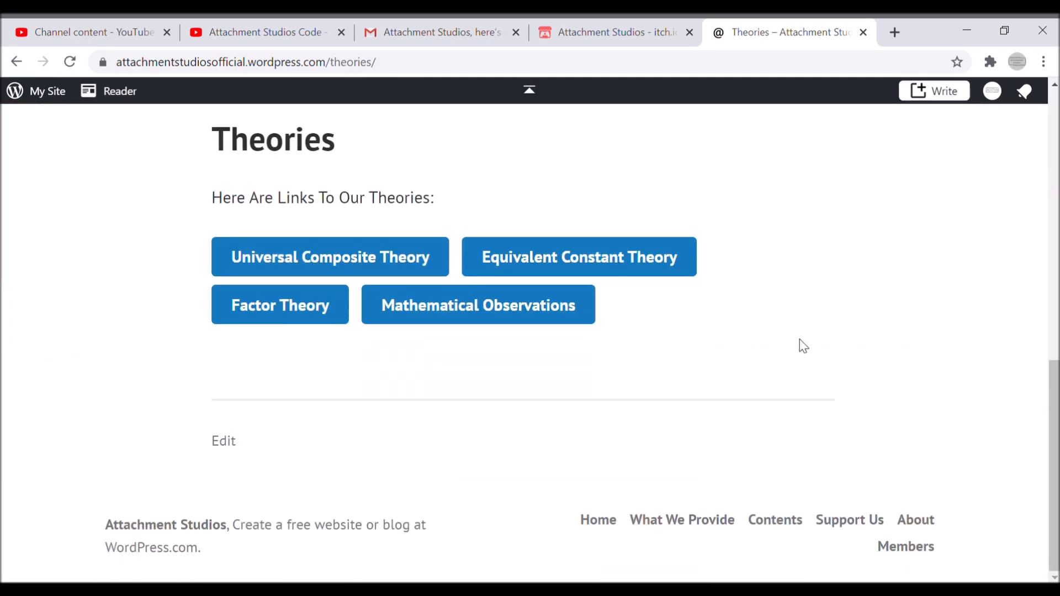
mouse_move(16, 61)
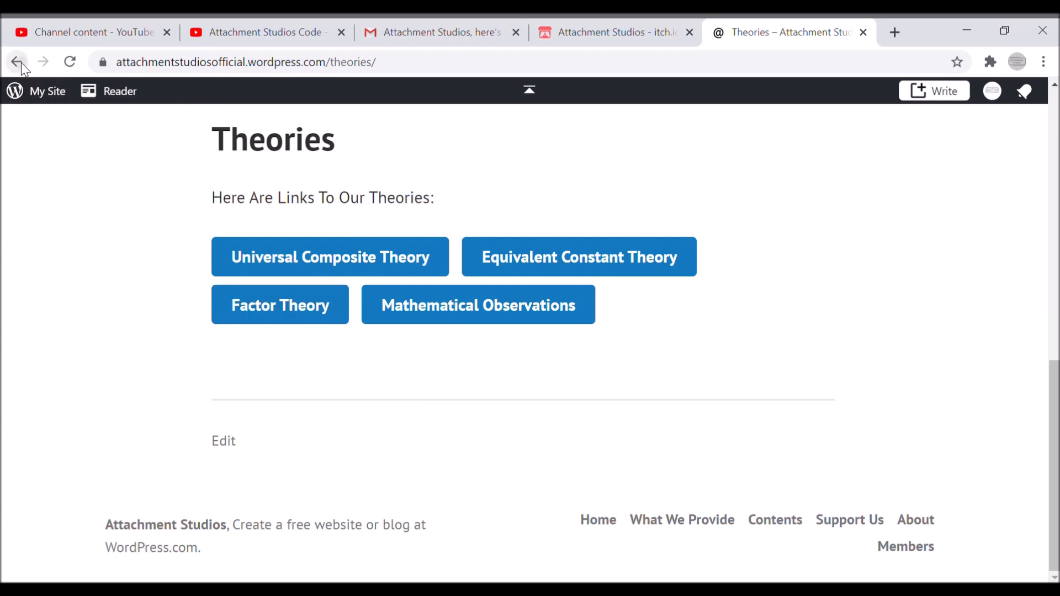
left_click(16, 61)
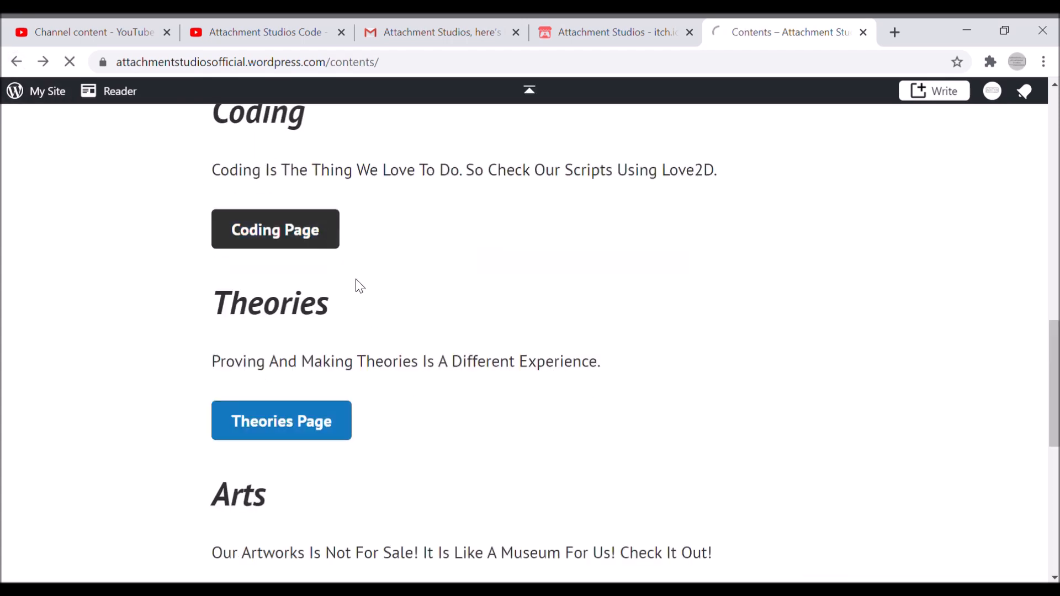
Browse the Codes page's projects, engines and scripting language links, then go Home
left_click(275, 229)
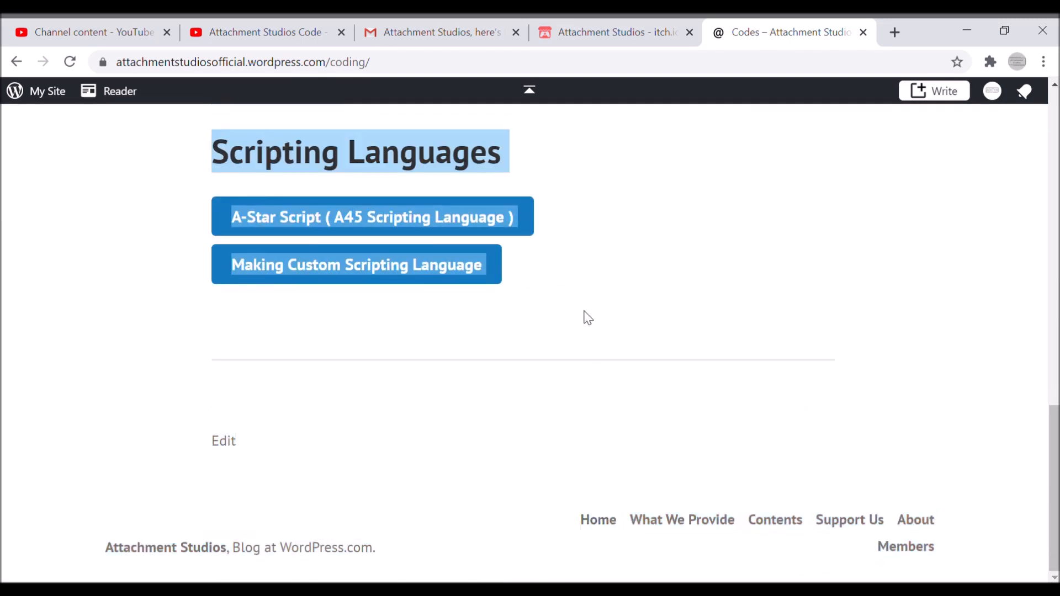
scroll("up", 3)
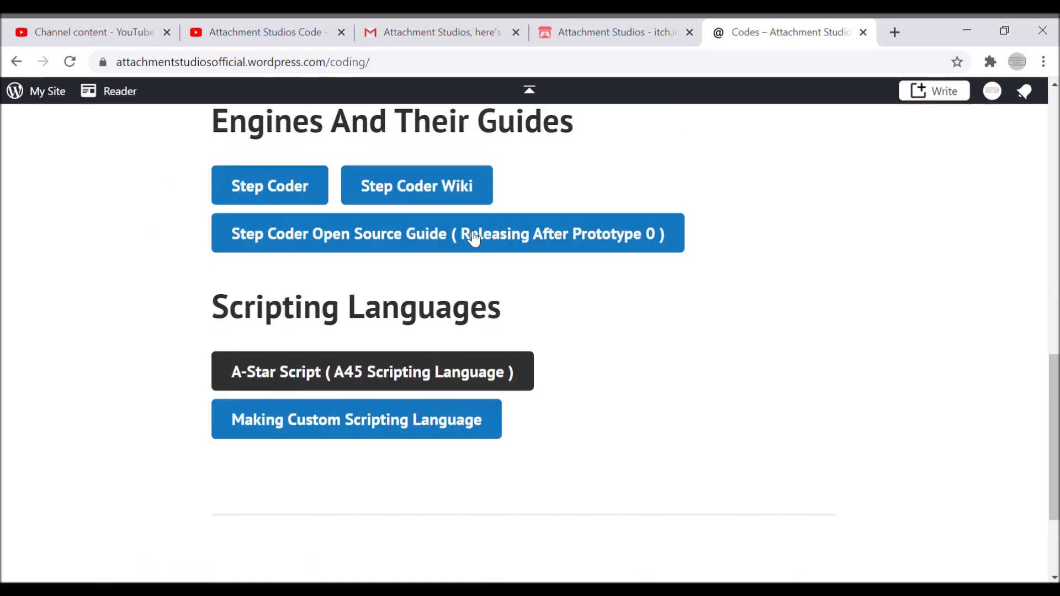
scroll("up", 3)
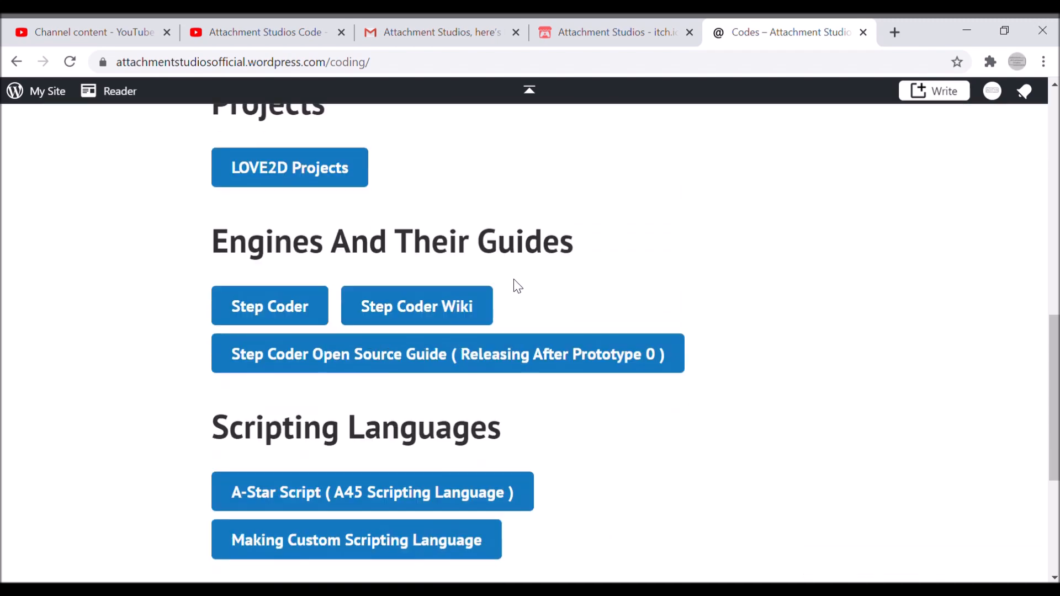
scroll("down", 3)
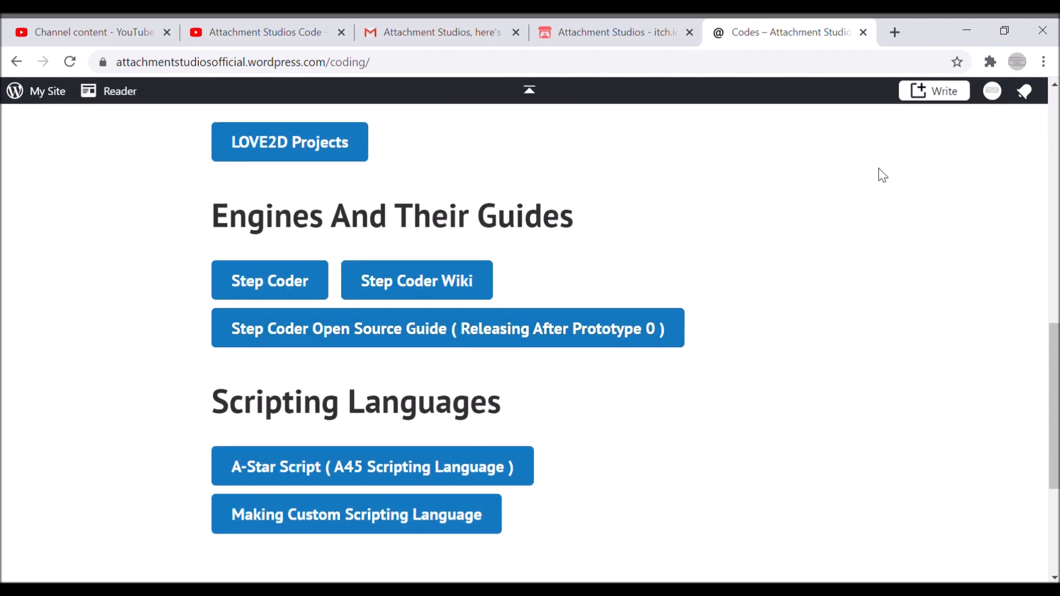
scroll("up", 3)
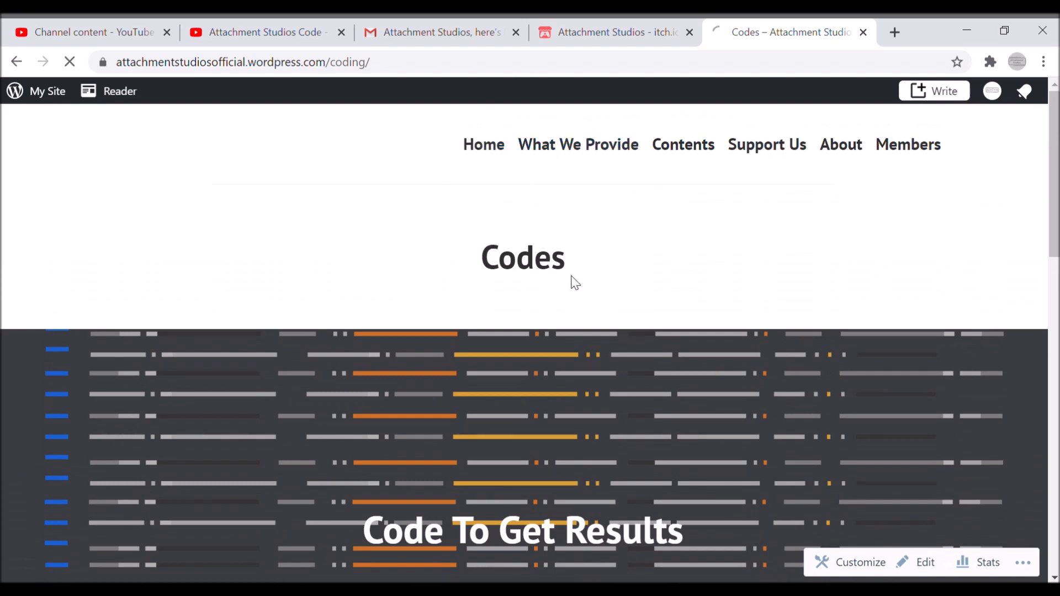
left_click(482, 144)
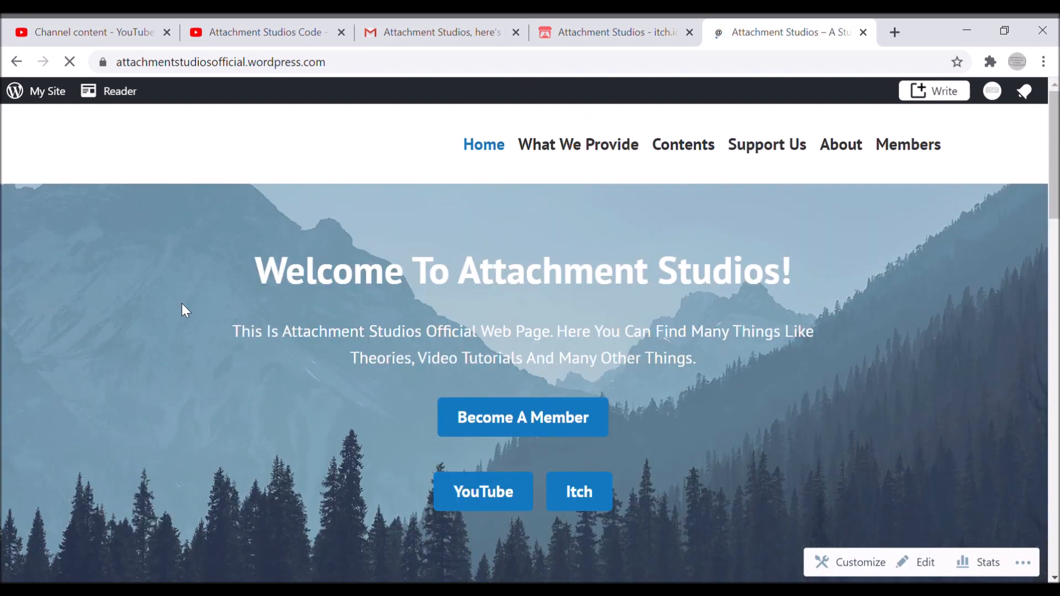